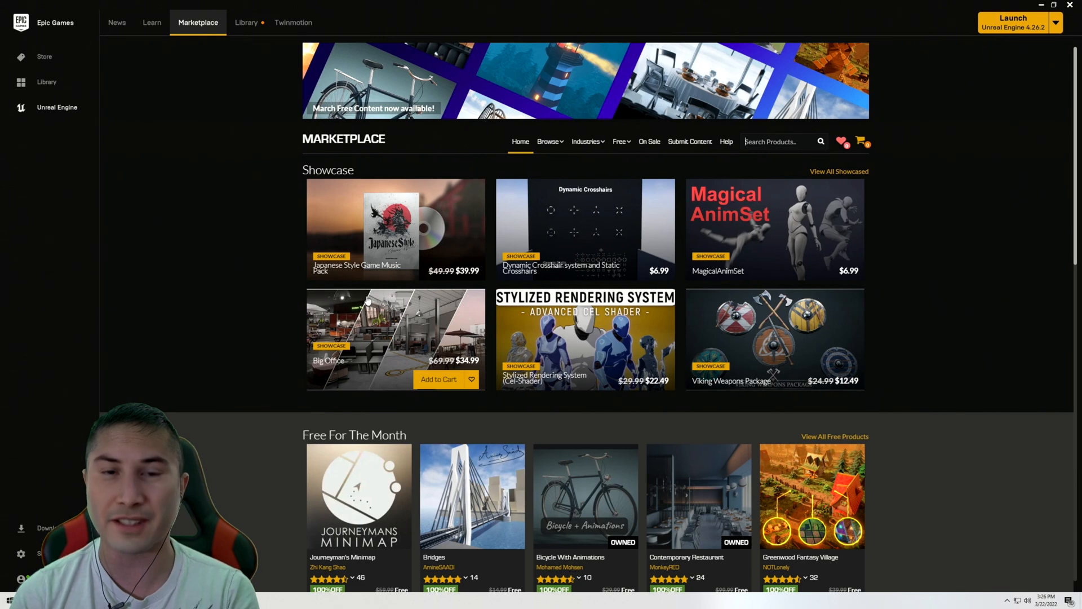
Step: Search the Marketplace for 'slay', spot the owned Slay Animation Sample, then head to the Library
text(slay)
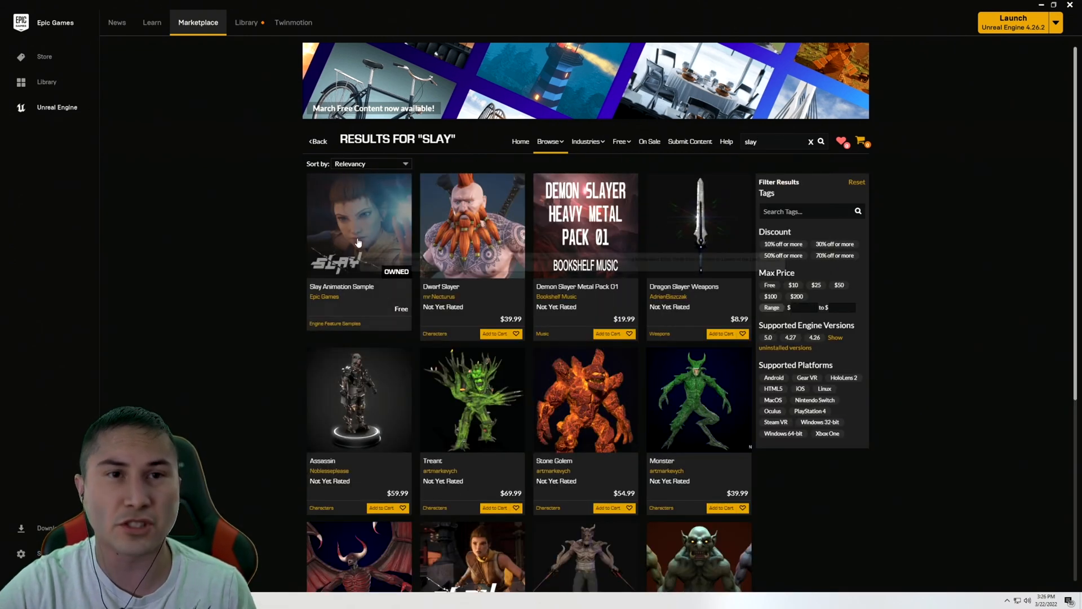
mouse_move(358, 240)
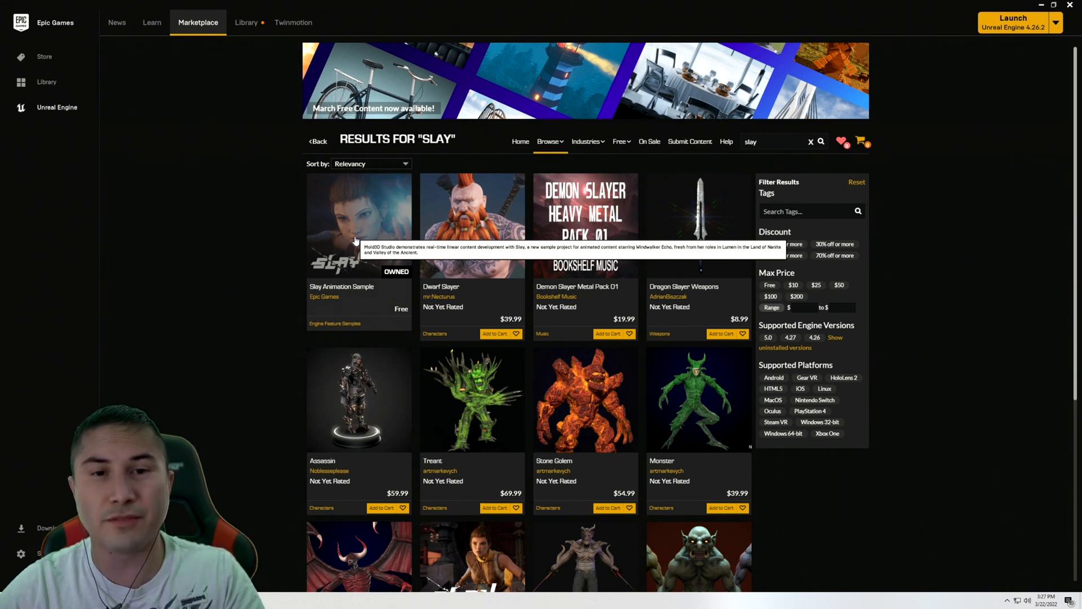
mouse_move(759, 146)
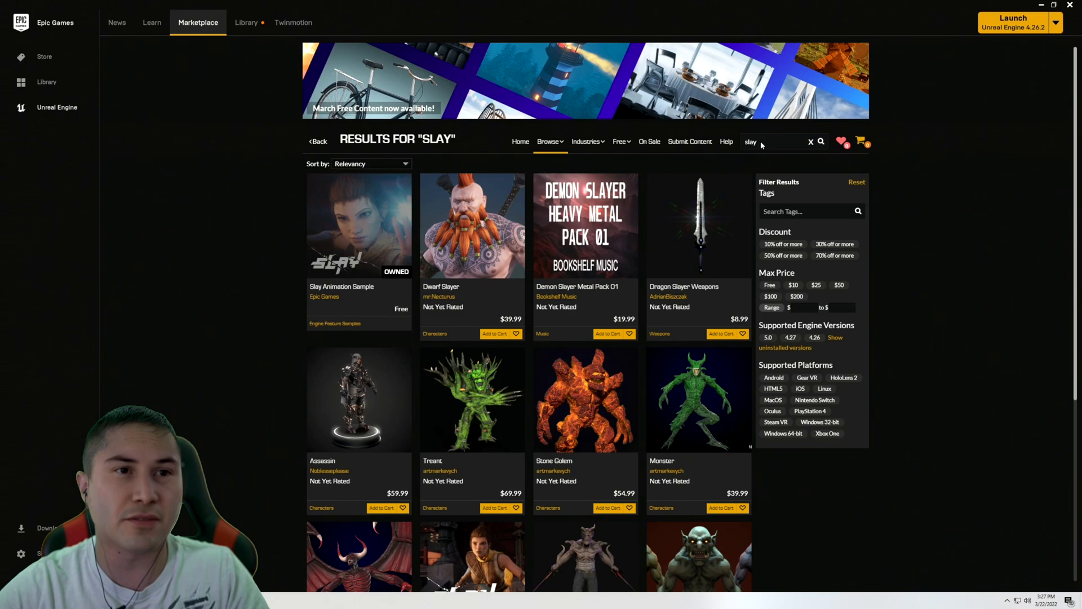
click(586, 142)
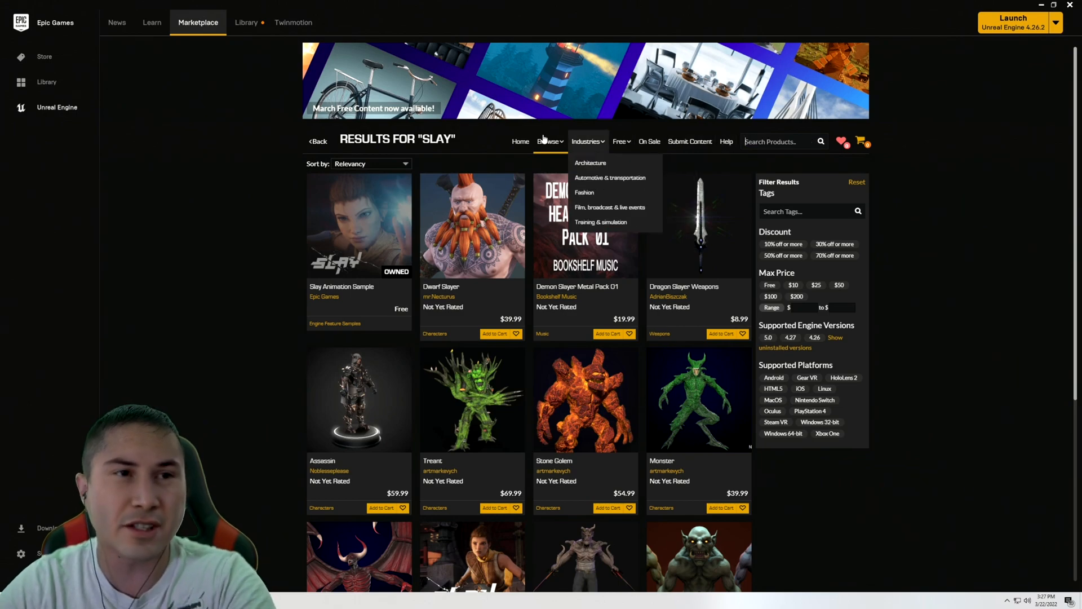
click(246, 23)
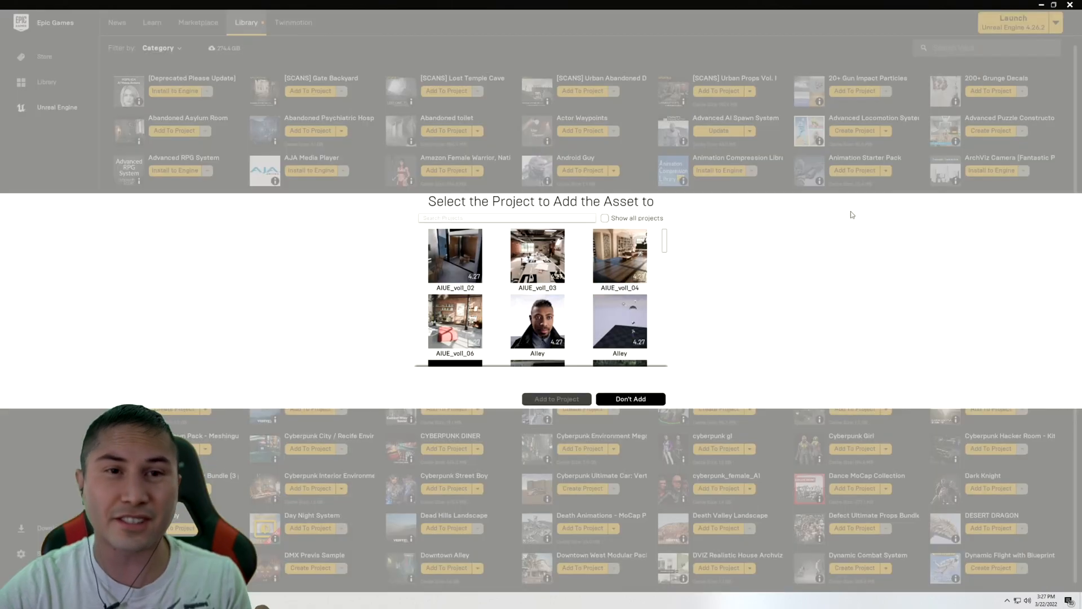
Step: Show all projects, filter 'slay', choose slaymebro with engine version 4.27 as the destination
click(605, 217)
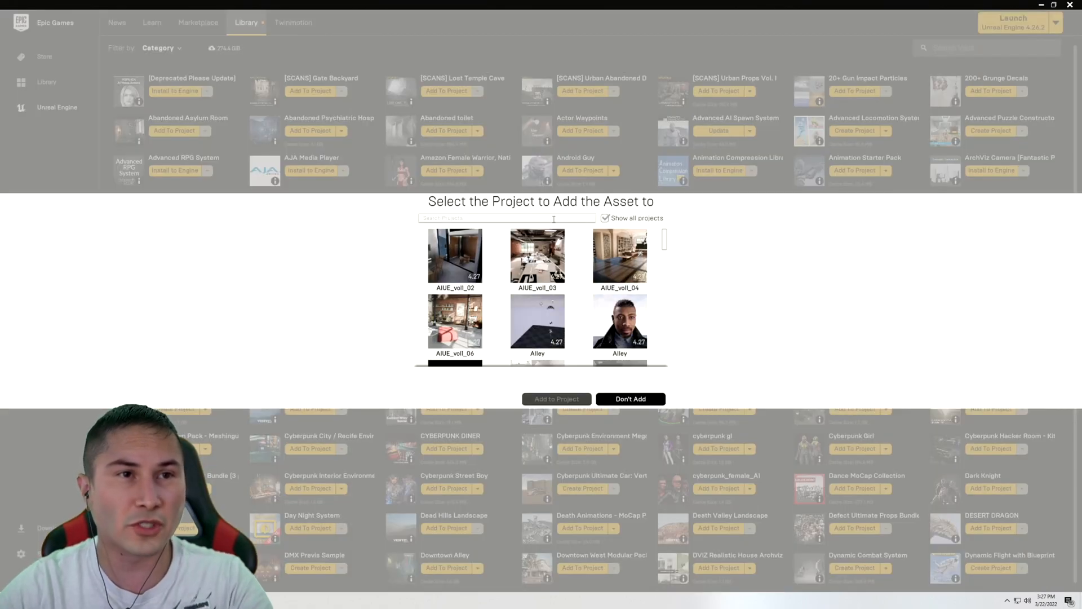
text(slay)
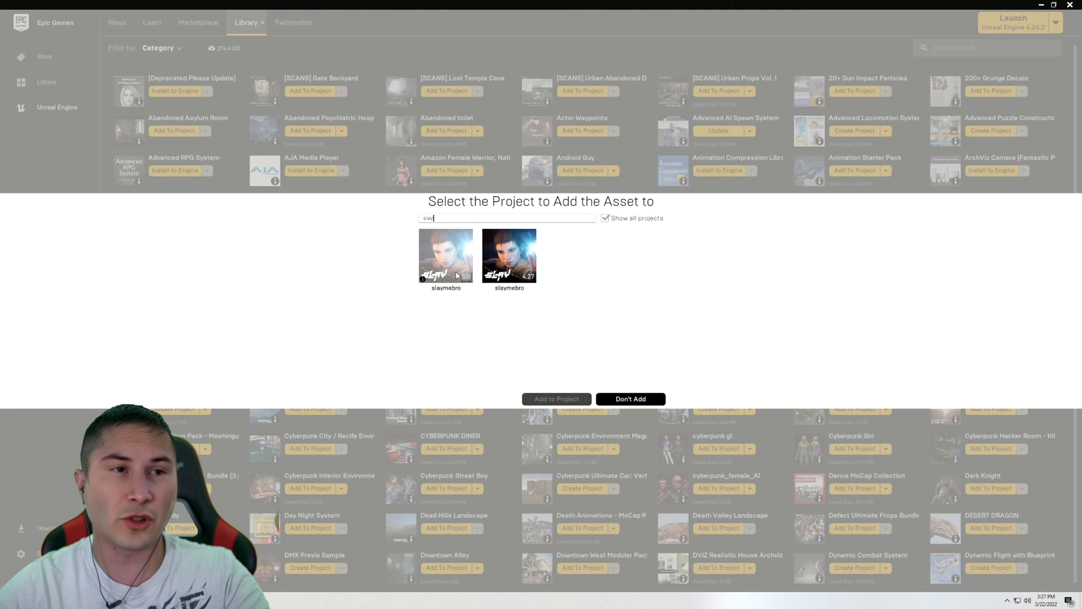
click(445, 256)
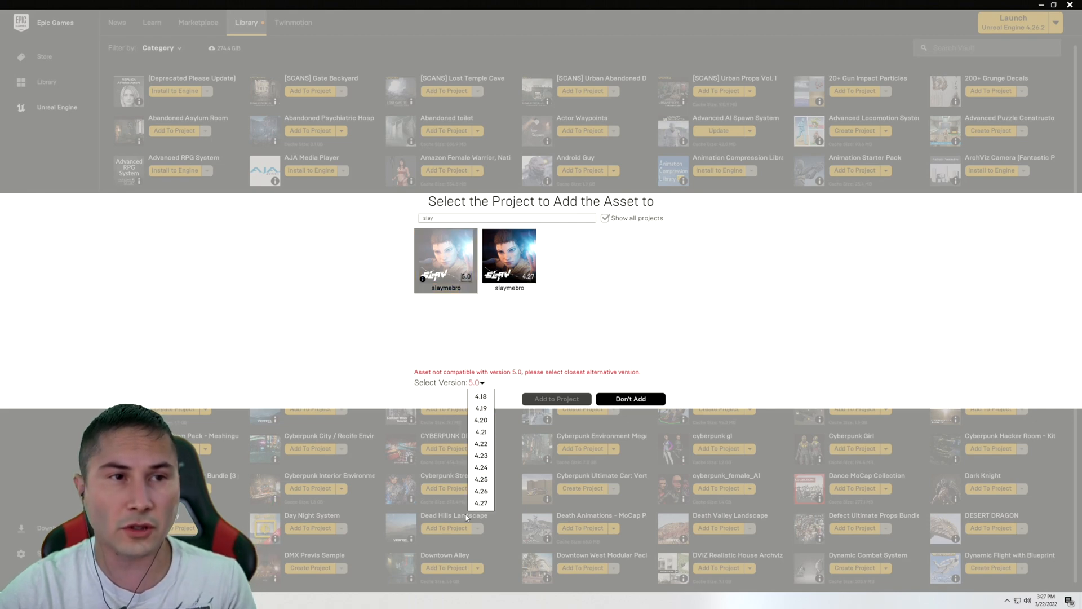
click(556, 399)
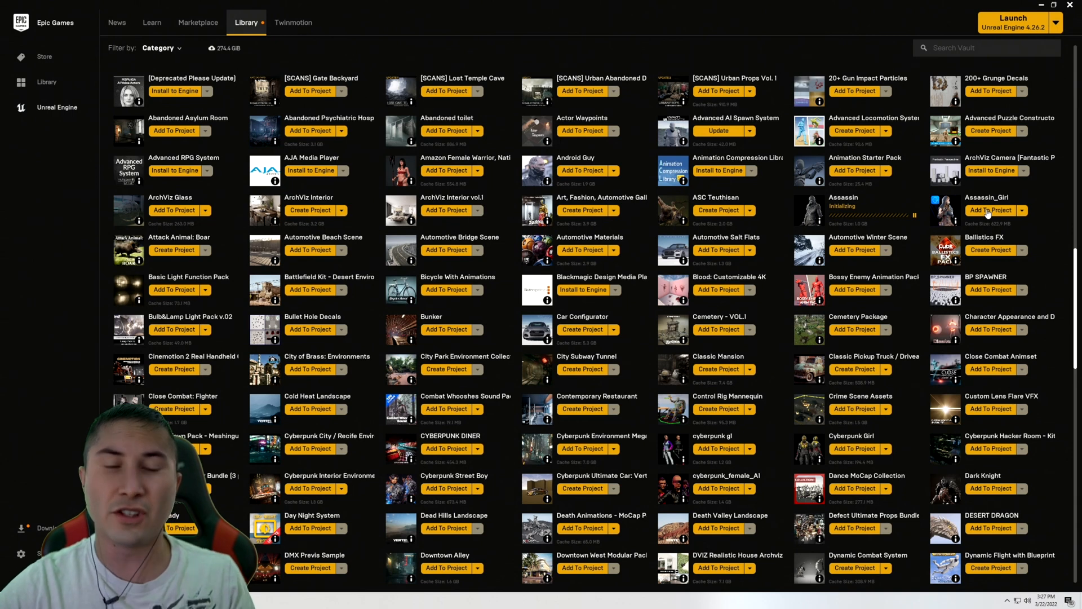
Step: Begin adding the Assassin_Girl pack to a project, filtering the list by 'slay'
click(992, 209)
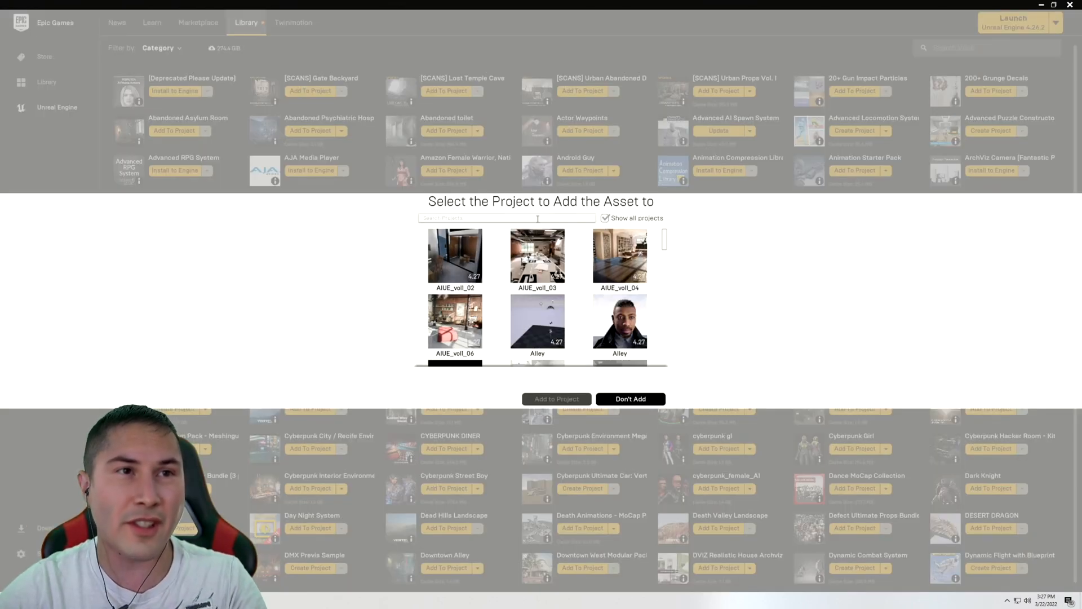
text(slay)
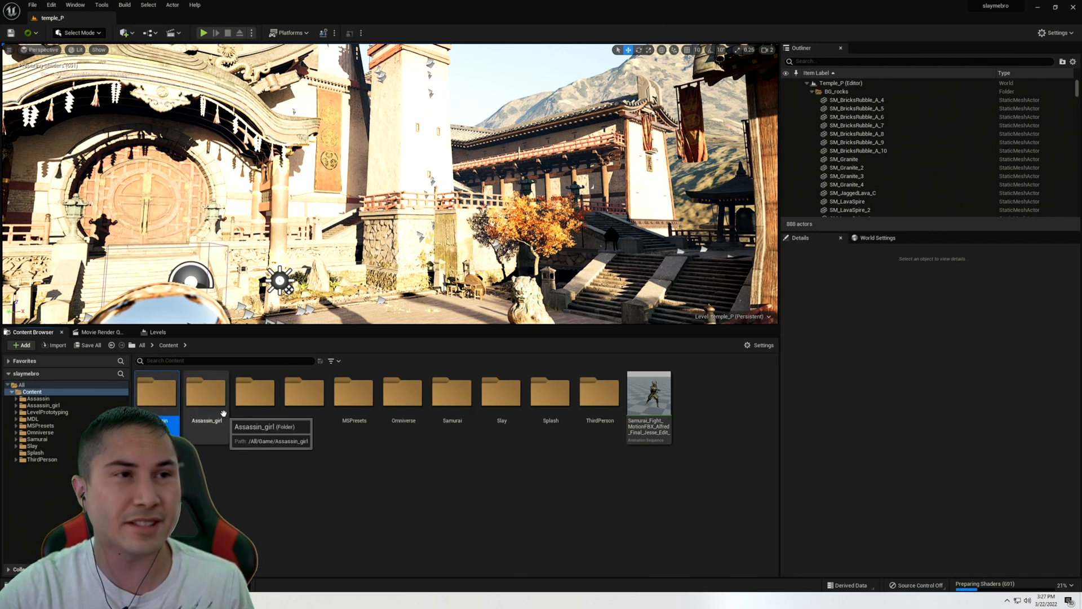
click(205, 393)
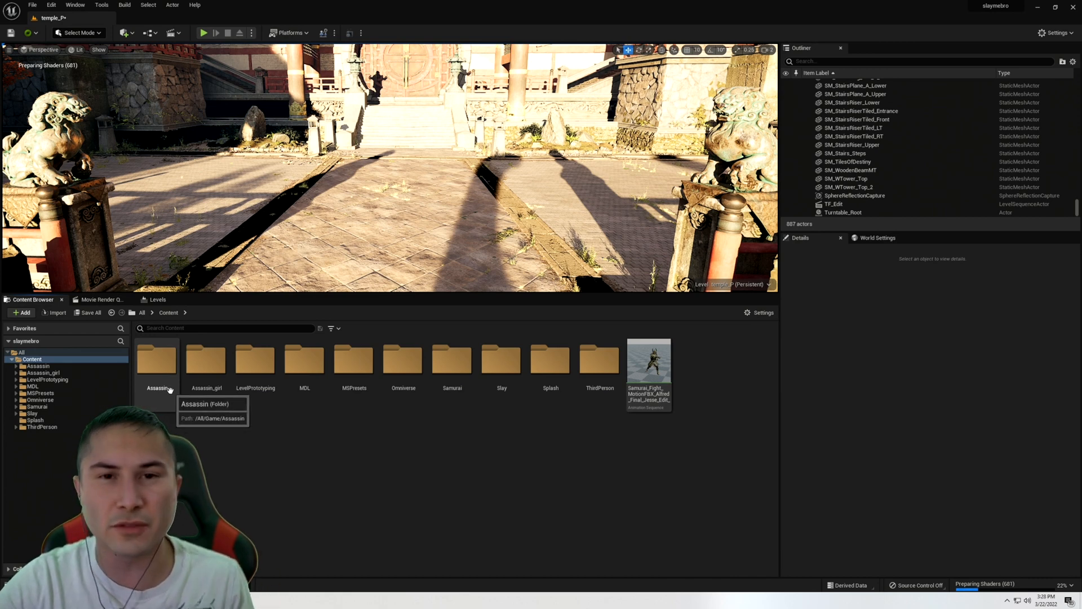
click(155, 358)
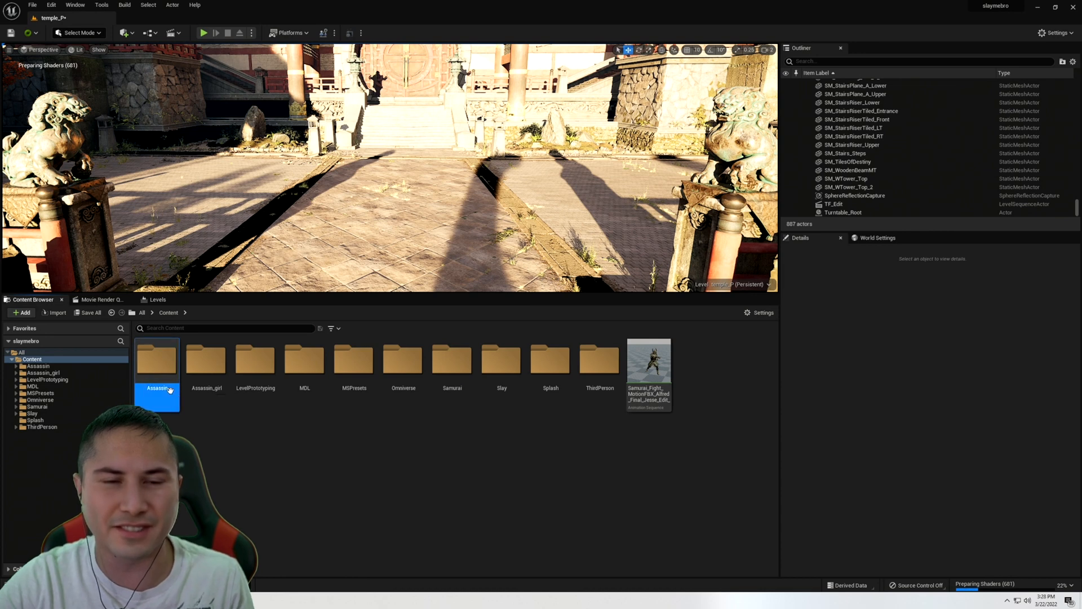
Step: Inspect the male Assassin's SK_Mannequin_Skeleton and review its bone hierarchy
double_click(155, 358)
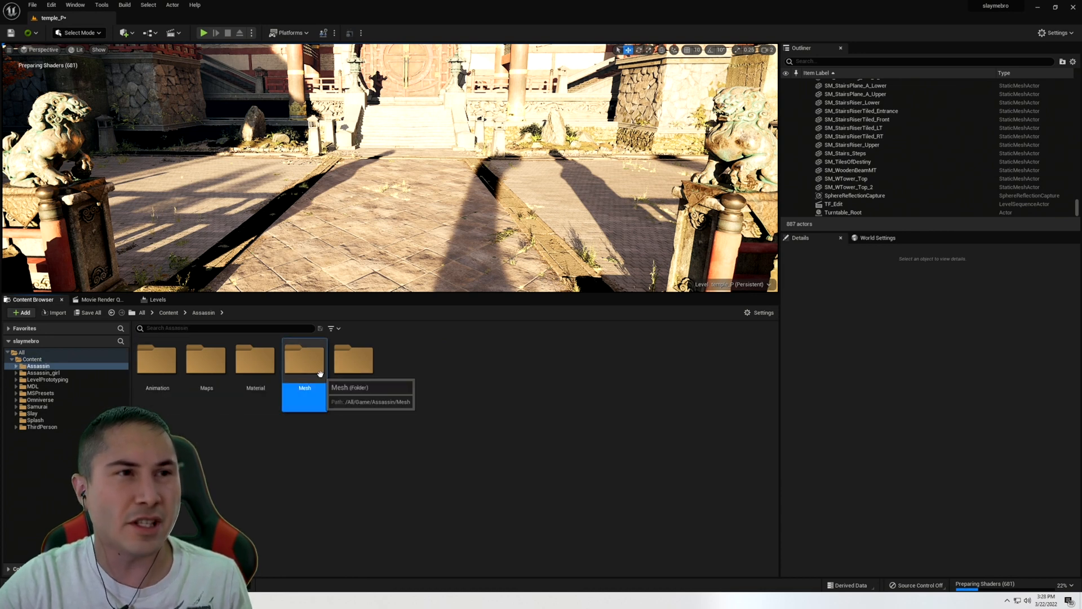
double_click(305, 359)
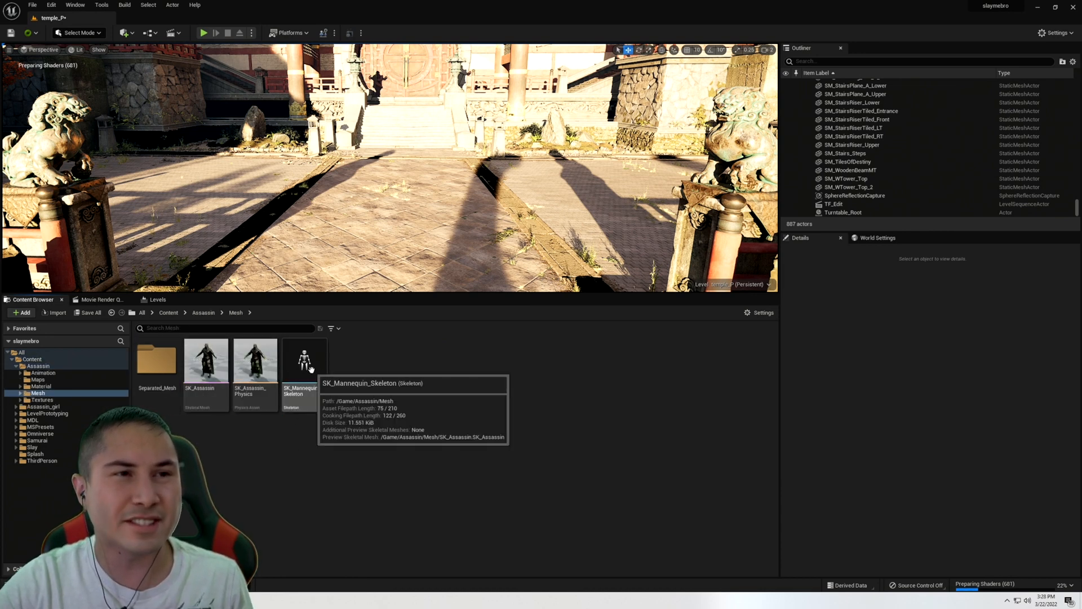
double_click(304, 359)
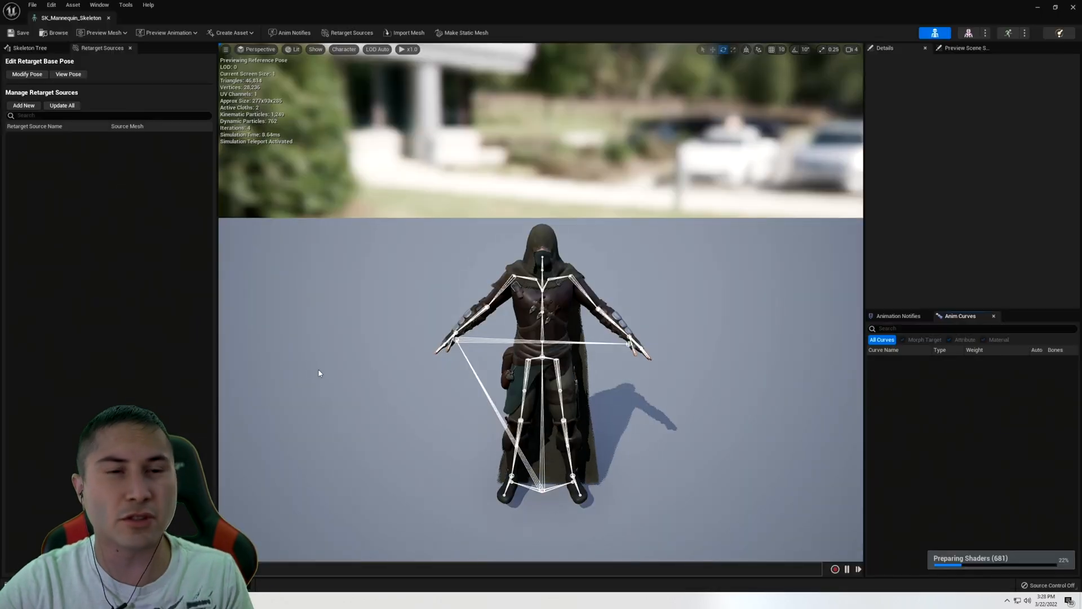
click(30, 48)
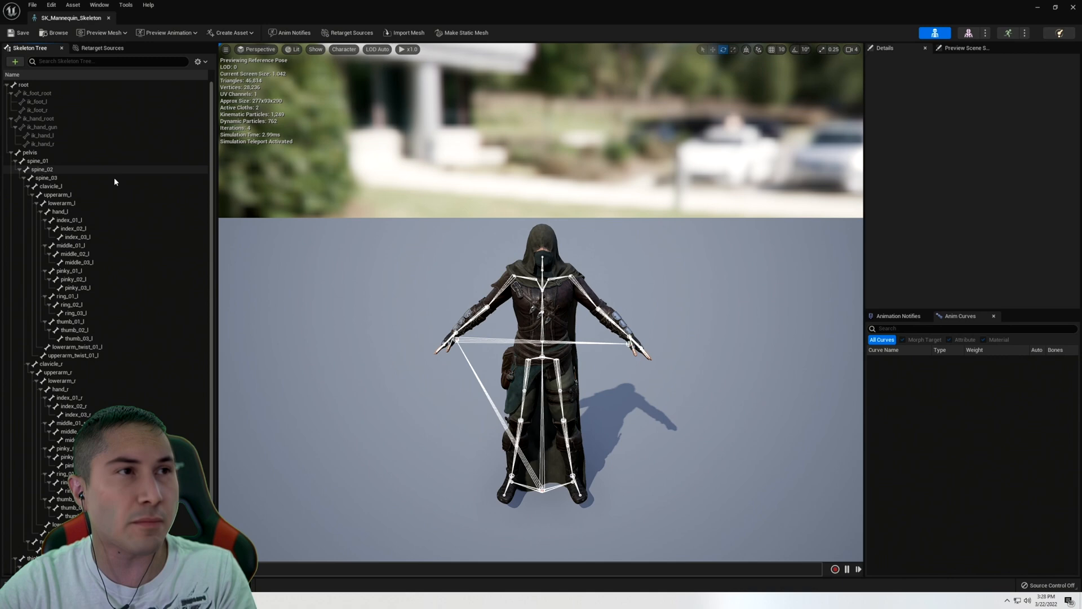
scroll(down, 3)
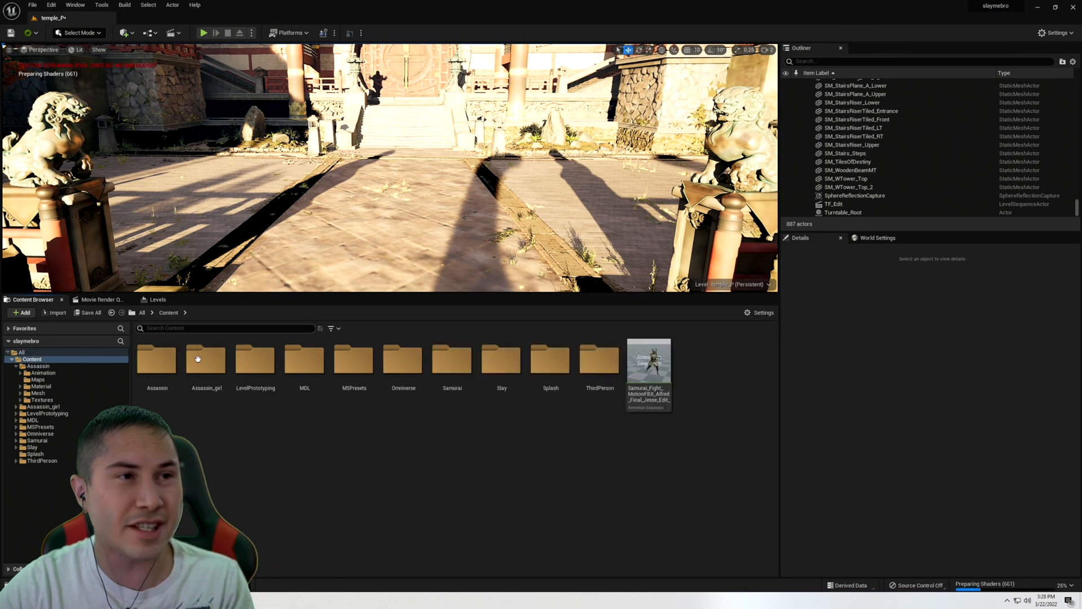
Step: Inspect the Assassin_girl SK_Mannequin_Skeleton in its Mesh folder and return to the level
double_click(205, 358)
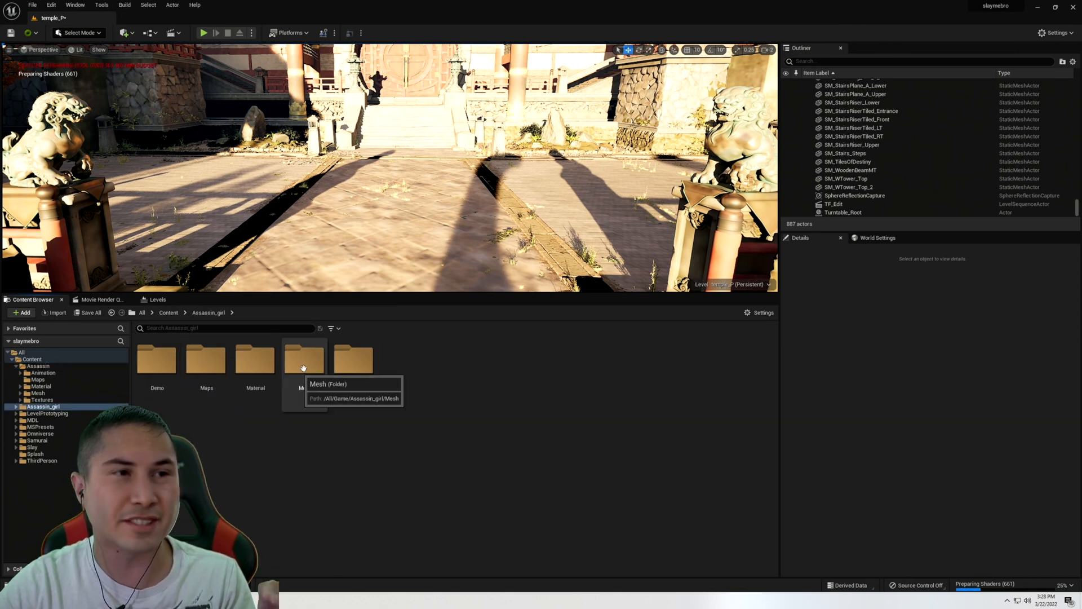
double_click(303, 359)
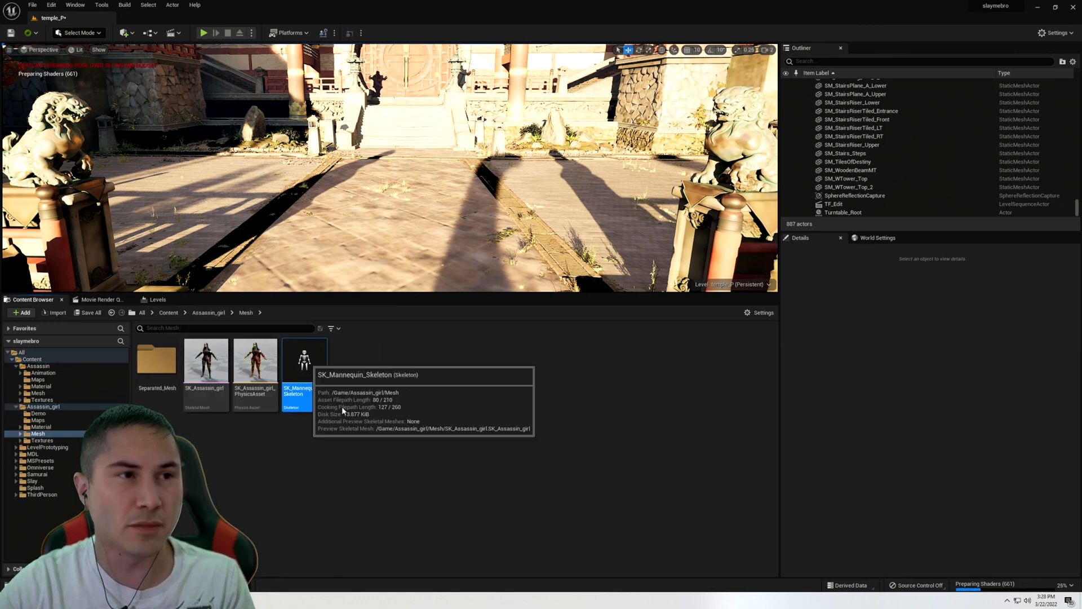
double_click(303, 359)
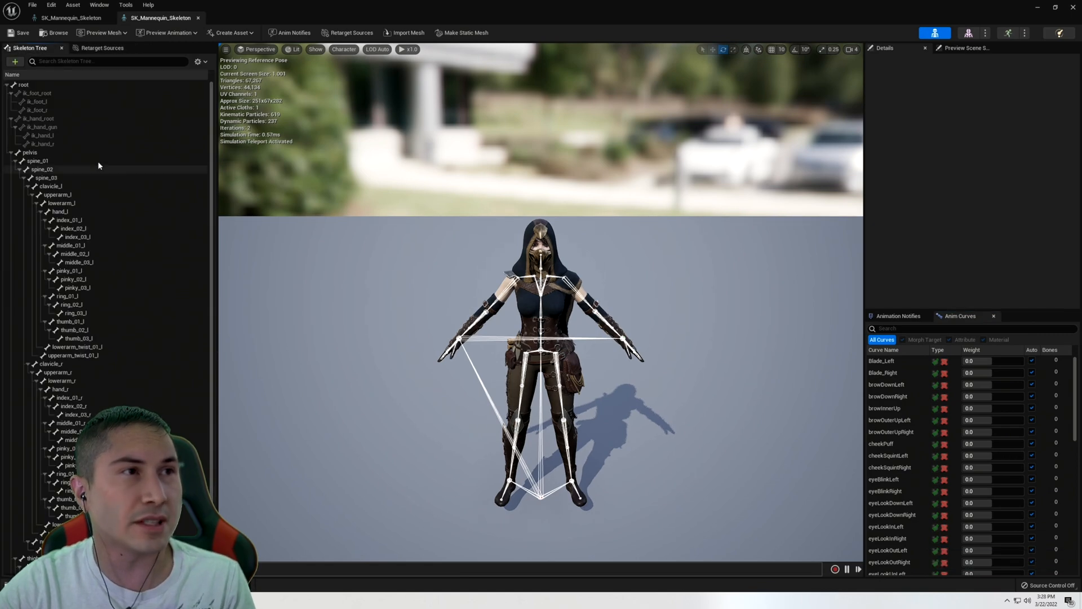
click(59, 211)
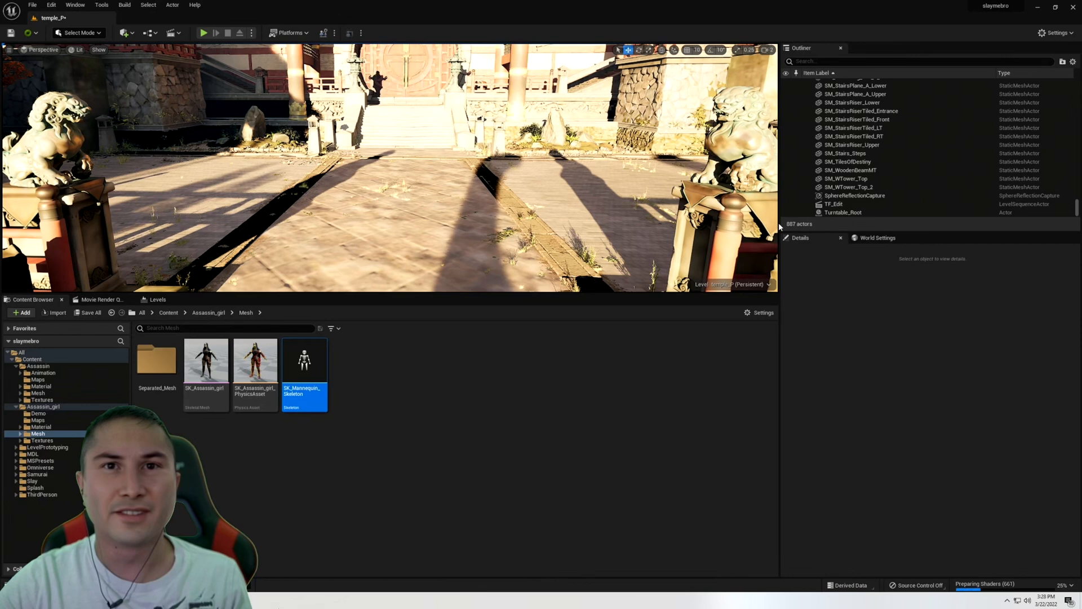
Step: Start Assign Skeleton on the SK_Assassin_girl skeletal mesh from its context menu
click(269, 441)
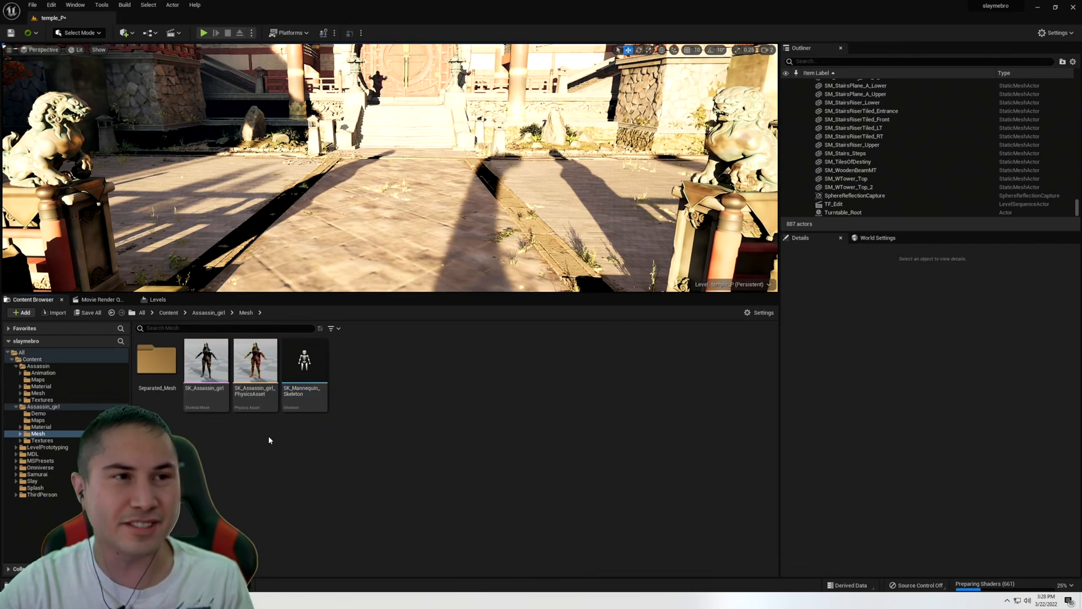
click(205, 361)
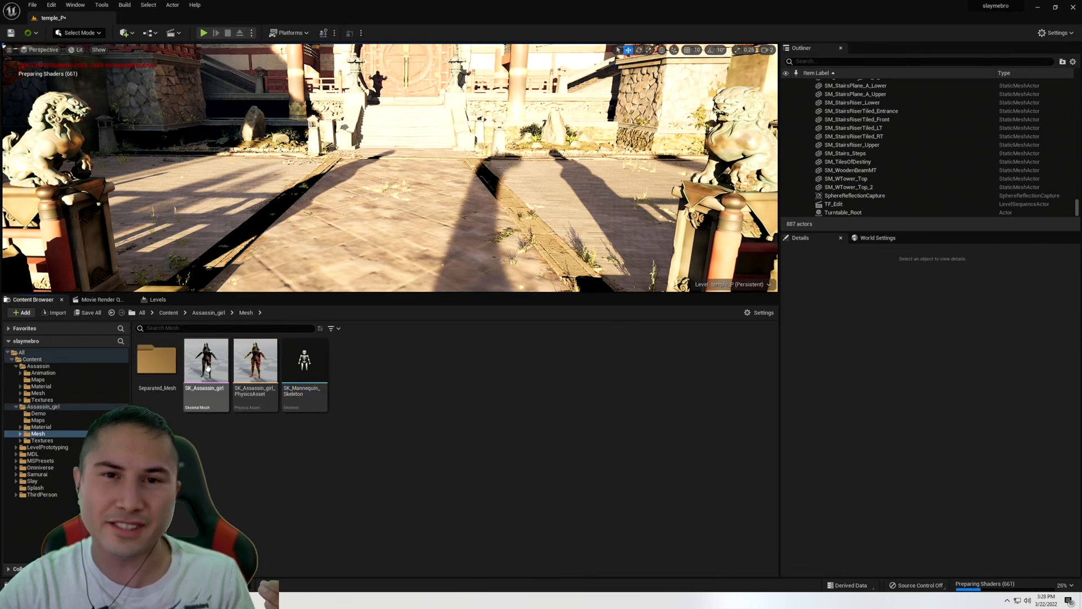
right_click(204, 359)
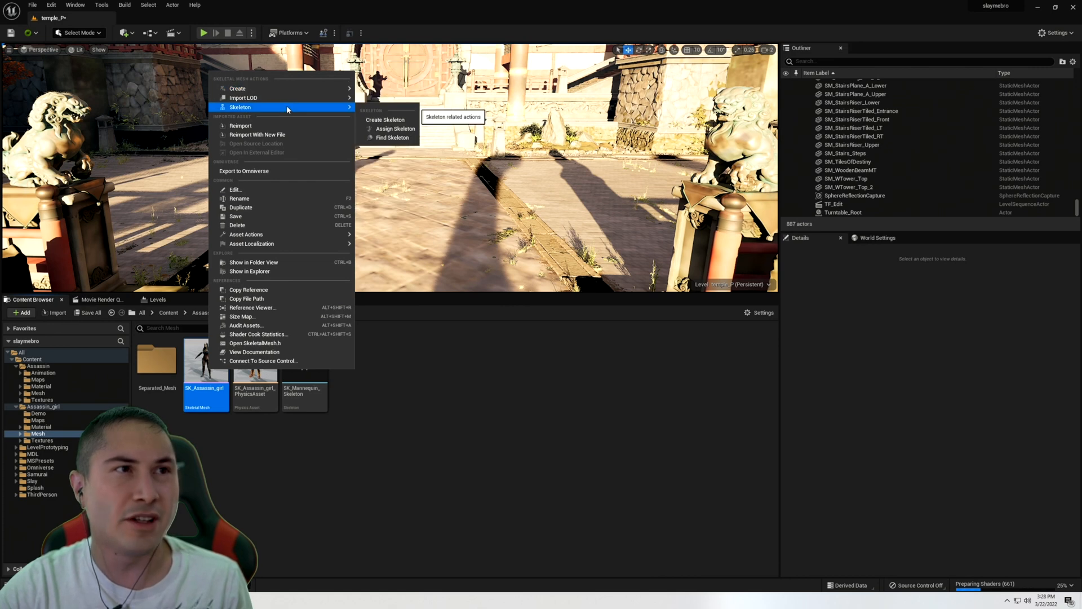
click(396, 128)
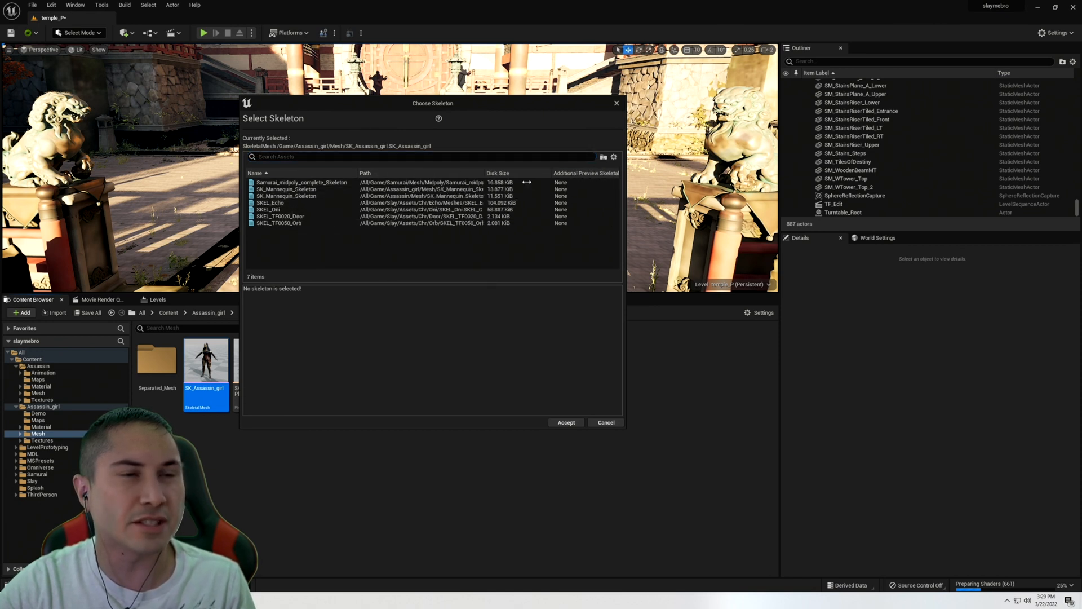
Step: Pick the male Assassin's SK_Mannequin_Skeleton and review the fully matching bone mapping
click(312, 196)
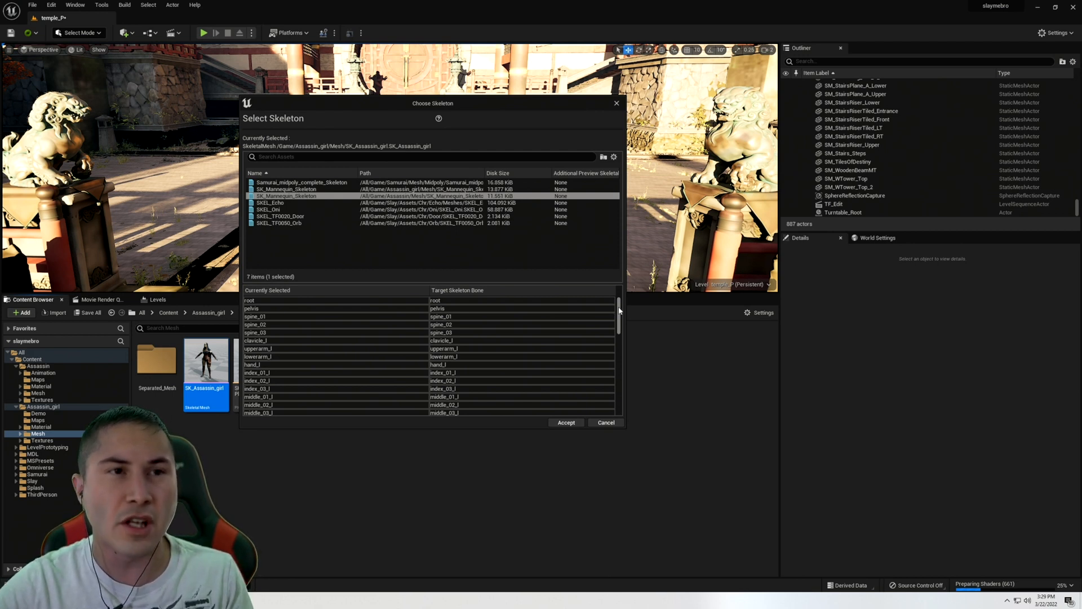
scroll(down, 3)
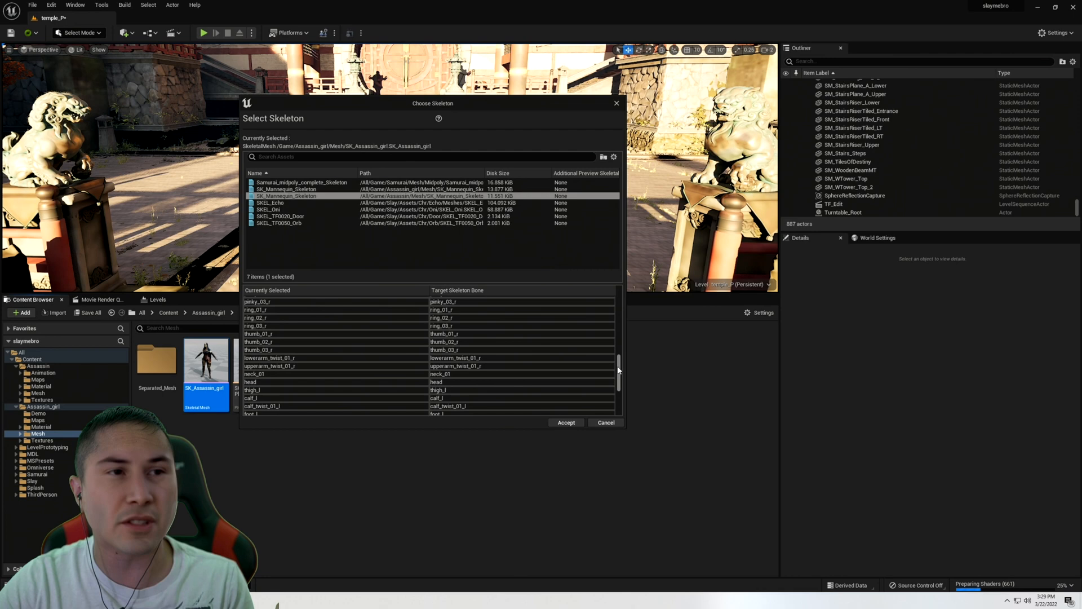
scroll(down, 3)
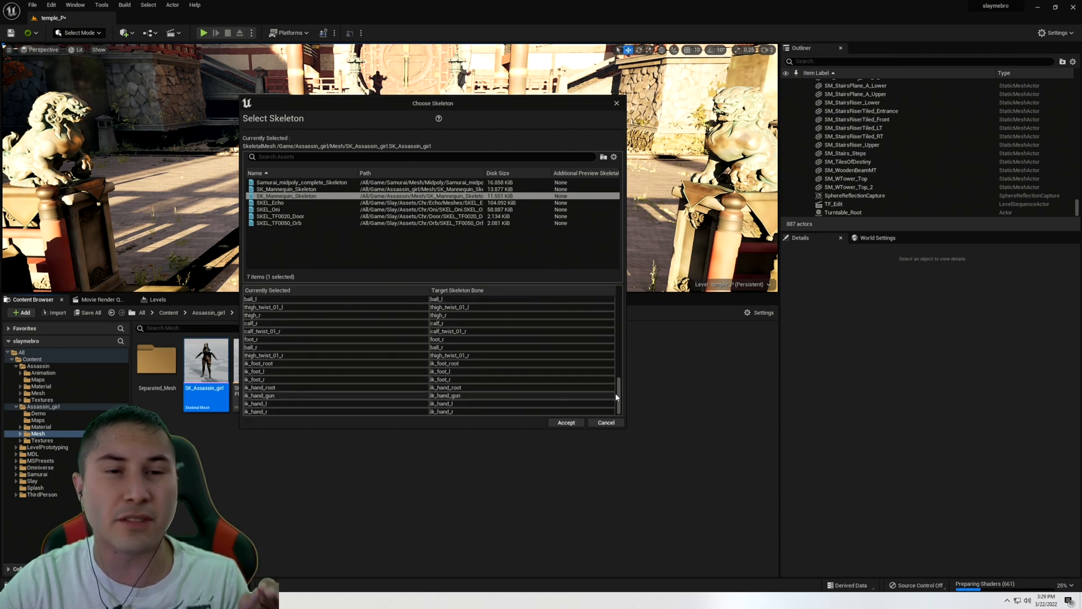
Step: Accept the new skeleton and place SK_Assassin and SK_Assassin_girl side by side in the level
click(565, 422)
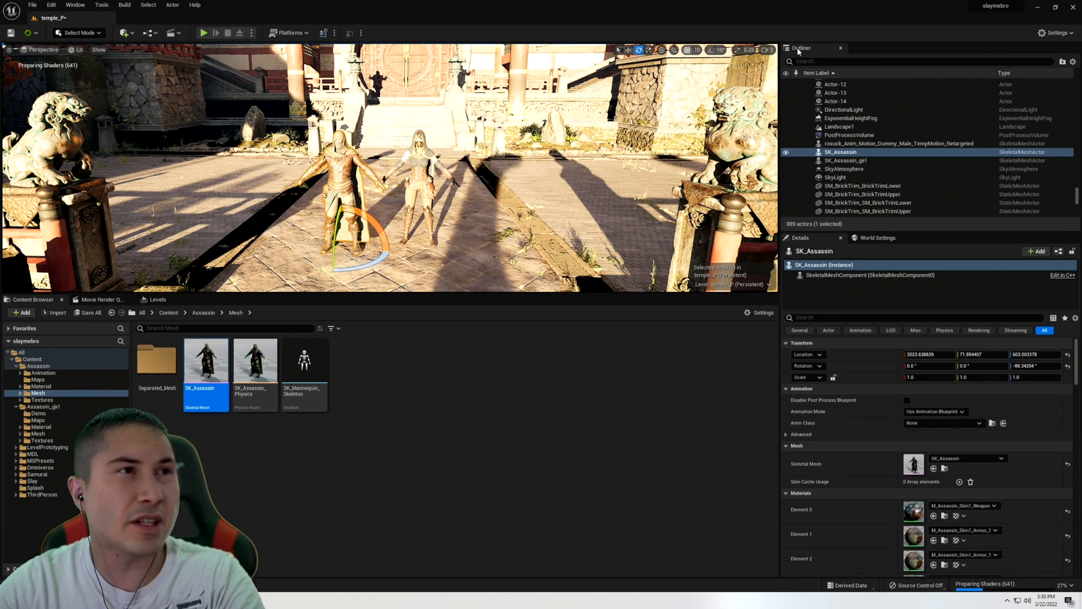
click(1054, 32)
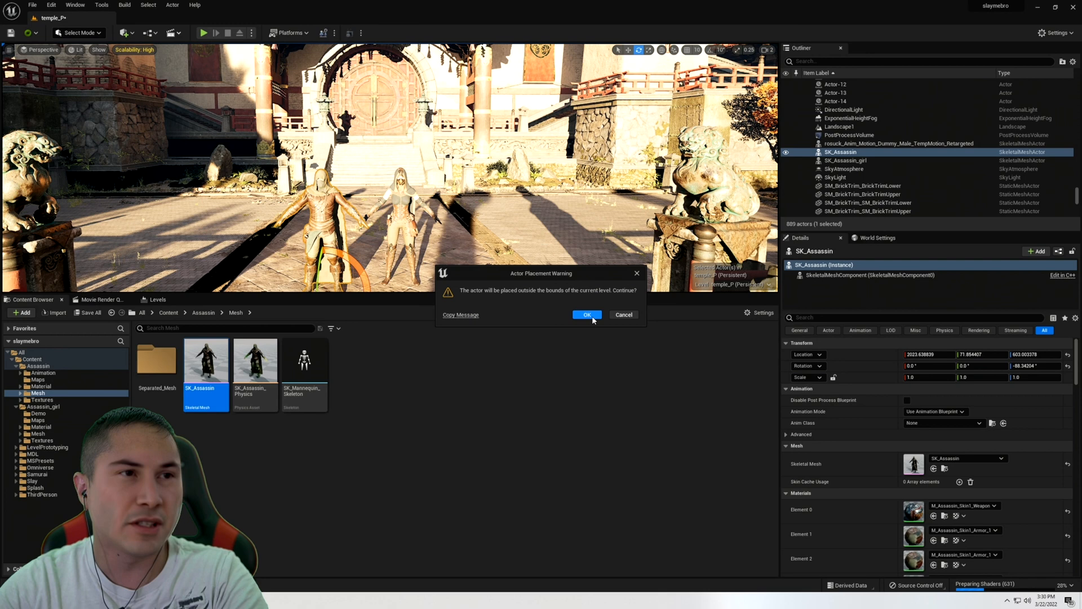
Step: Create the Level Sequence and add both assassins as tracks
click(587, 315)
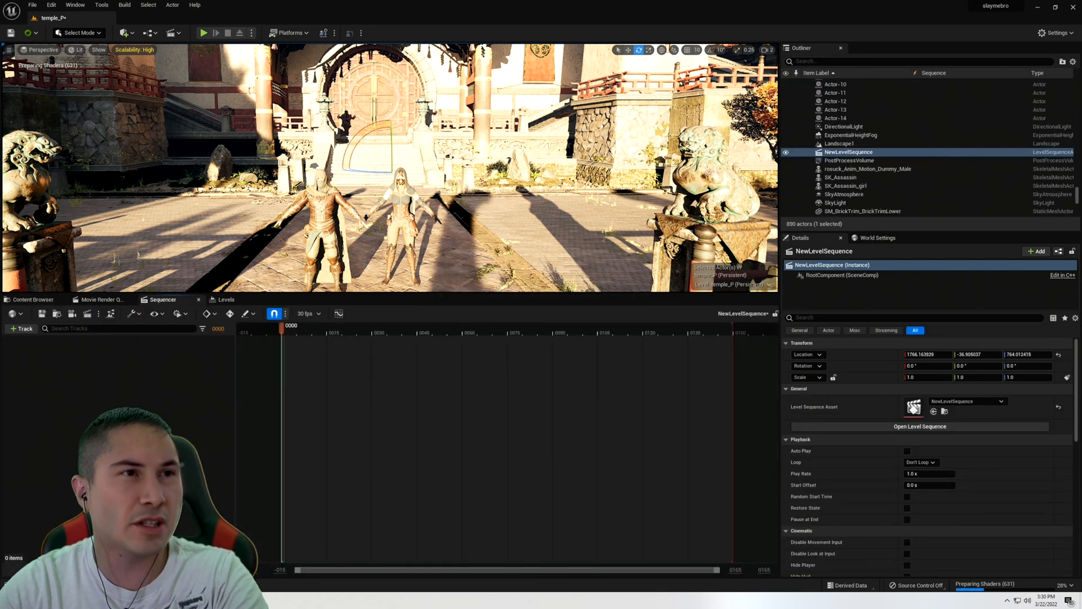
click(840, 177)
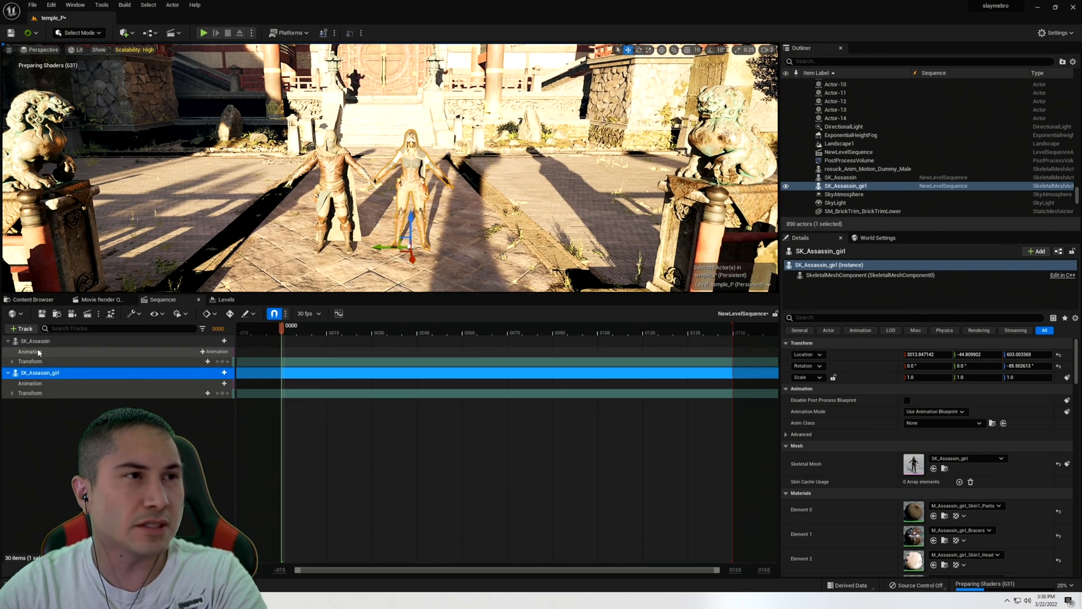
Step: Assign Anim_Assassin_attack1 to SK_Assassin and SK_Assassin_girl and scrub to preview them in sync
click(217, 352)
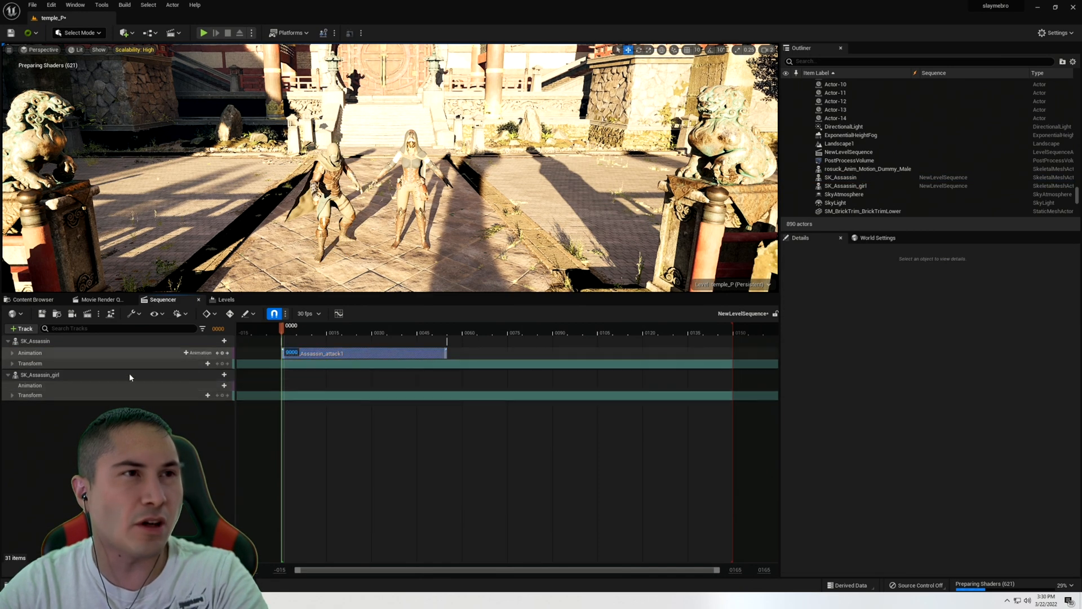
click(215, 385)
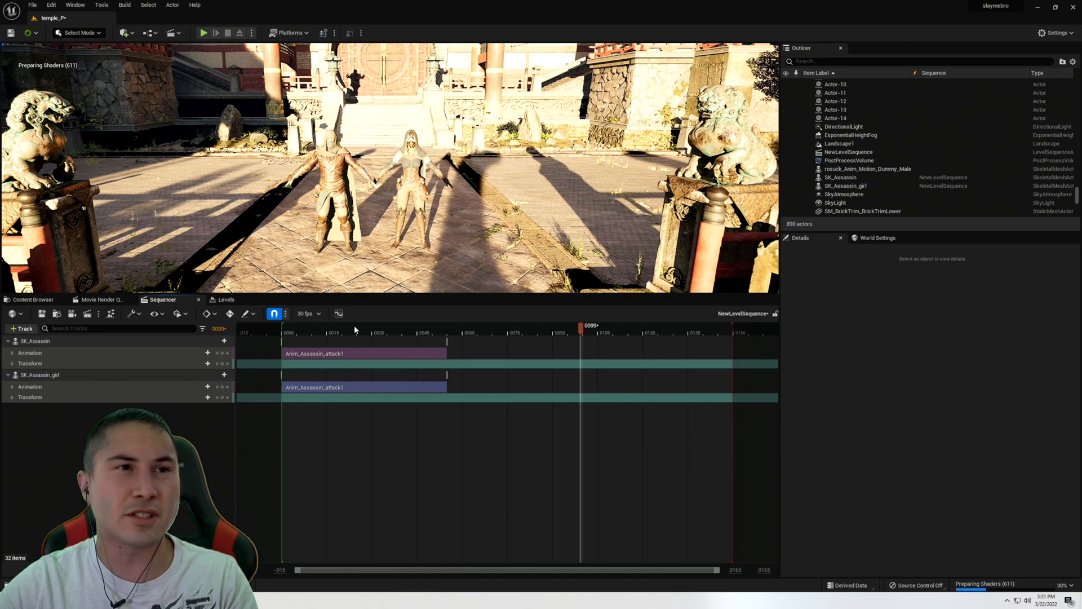
click(355, 324)
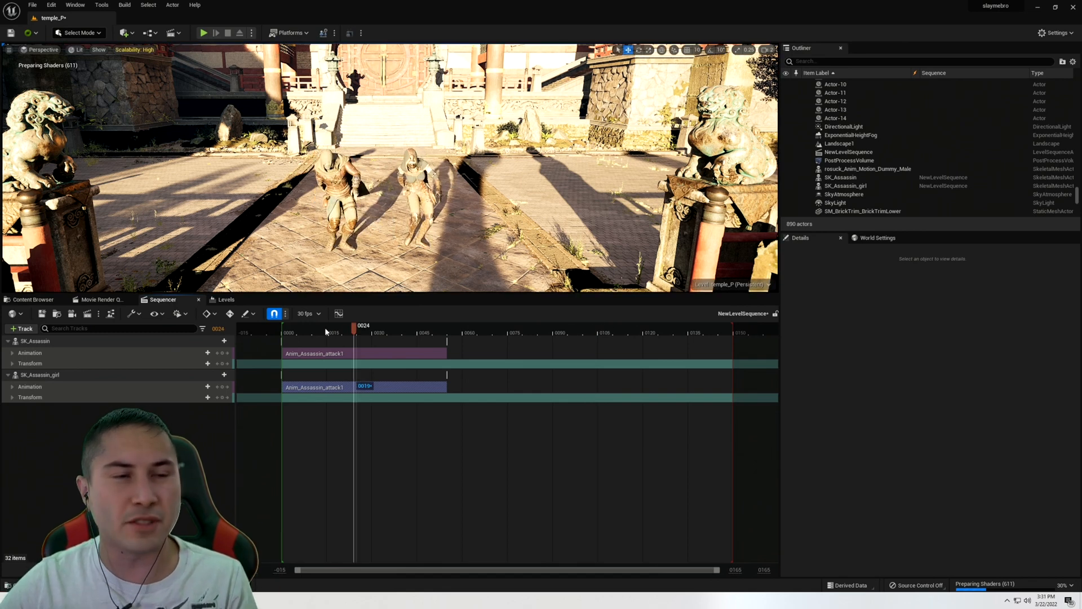